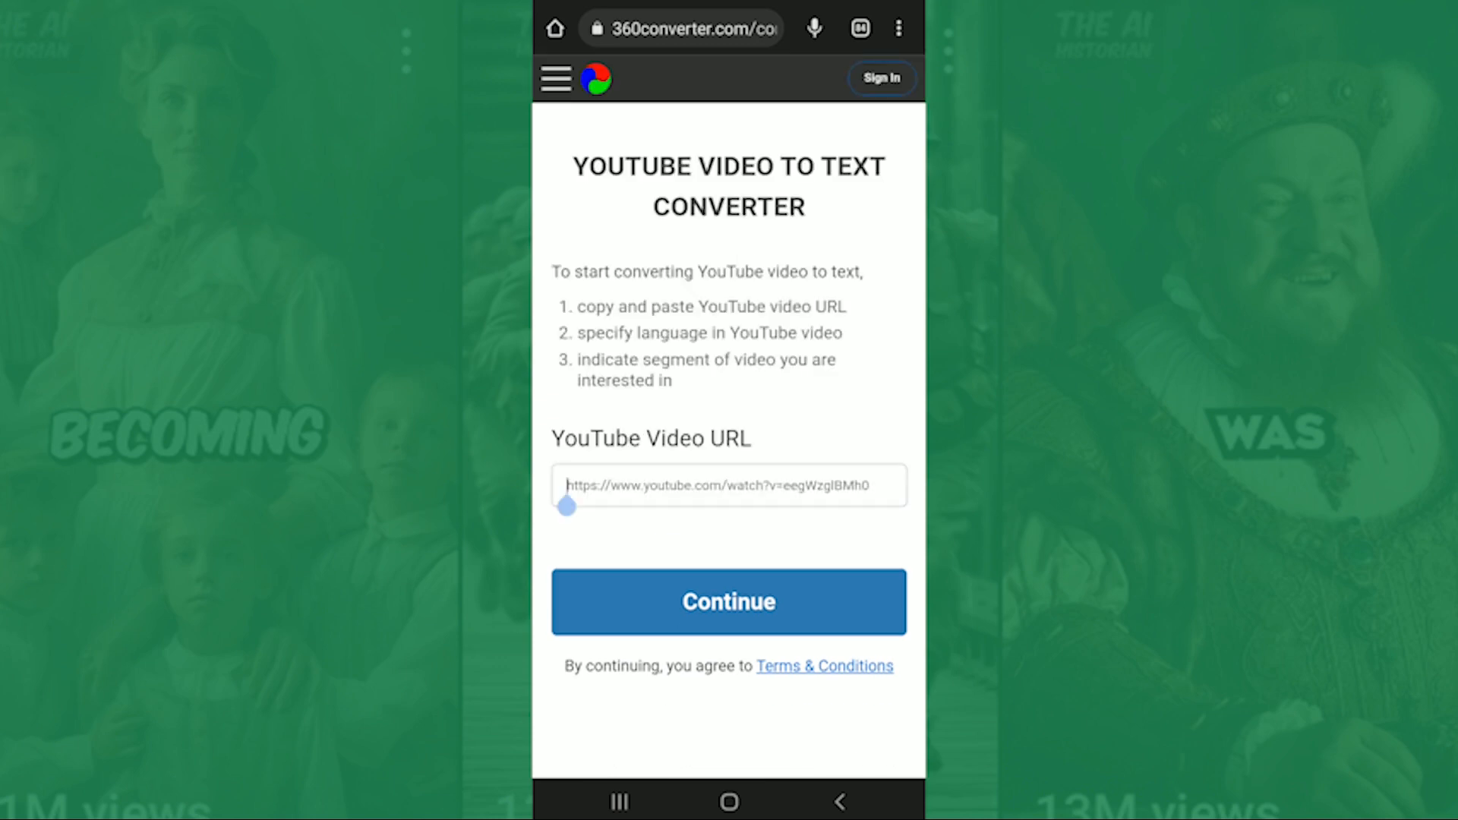
text(https://youtu.be/cSGWhn3Rv3U?si=Bp5yxdV7U48c37oq)
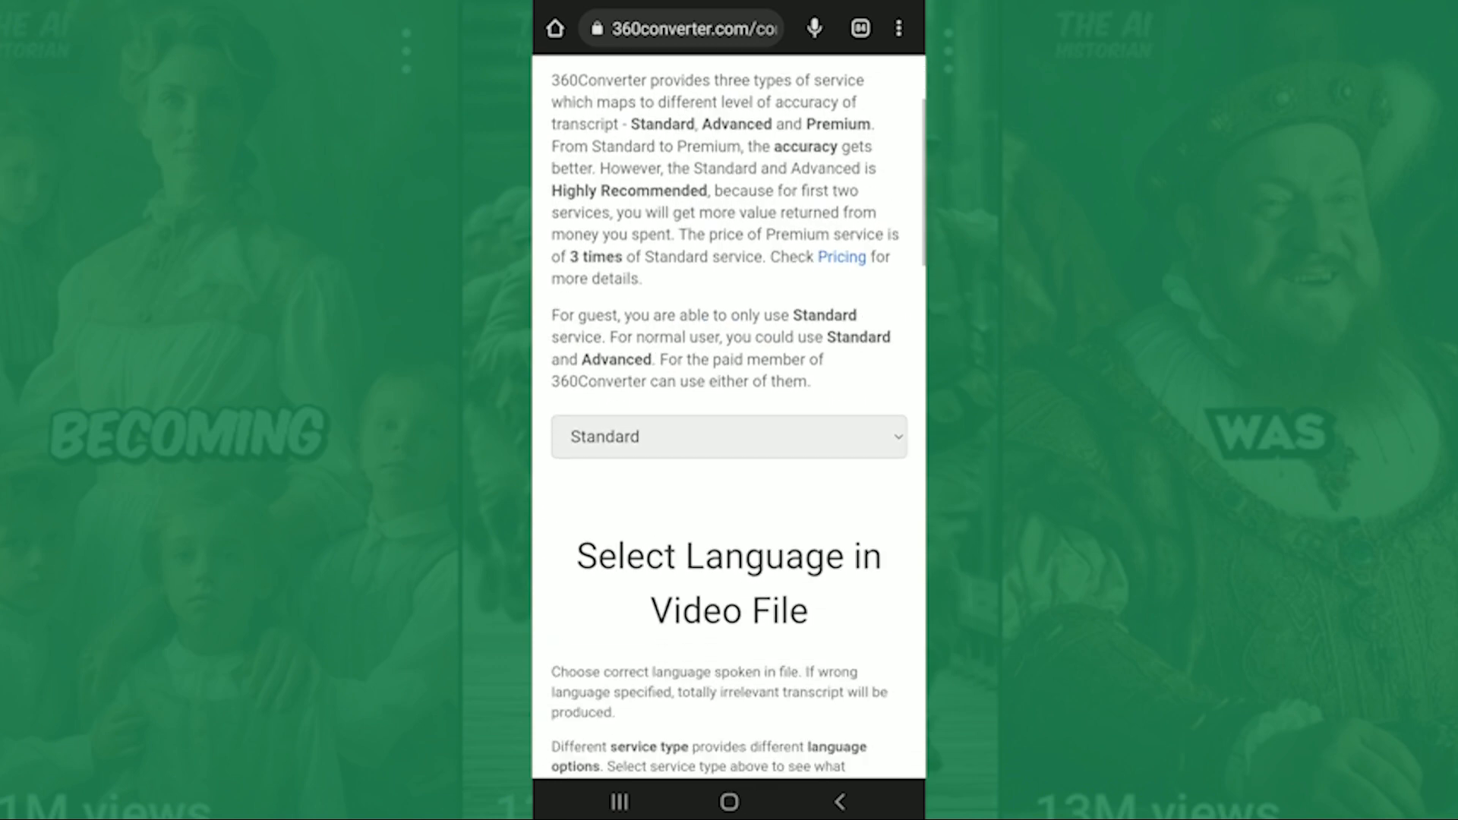
scroll(down, 3)
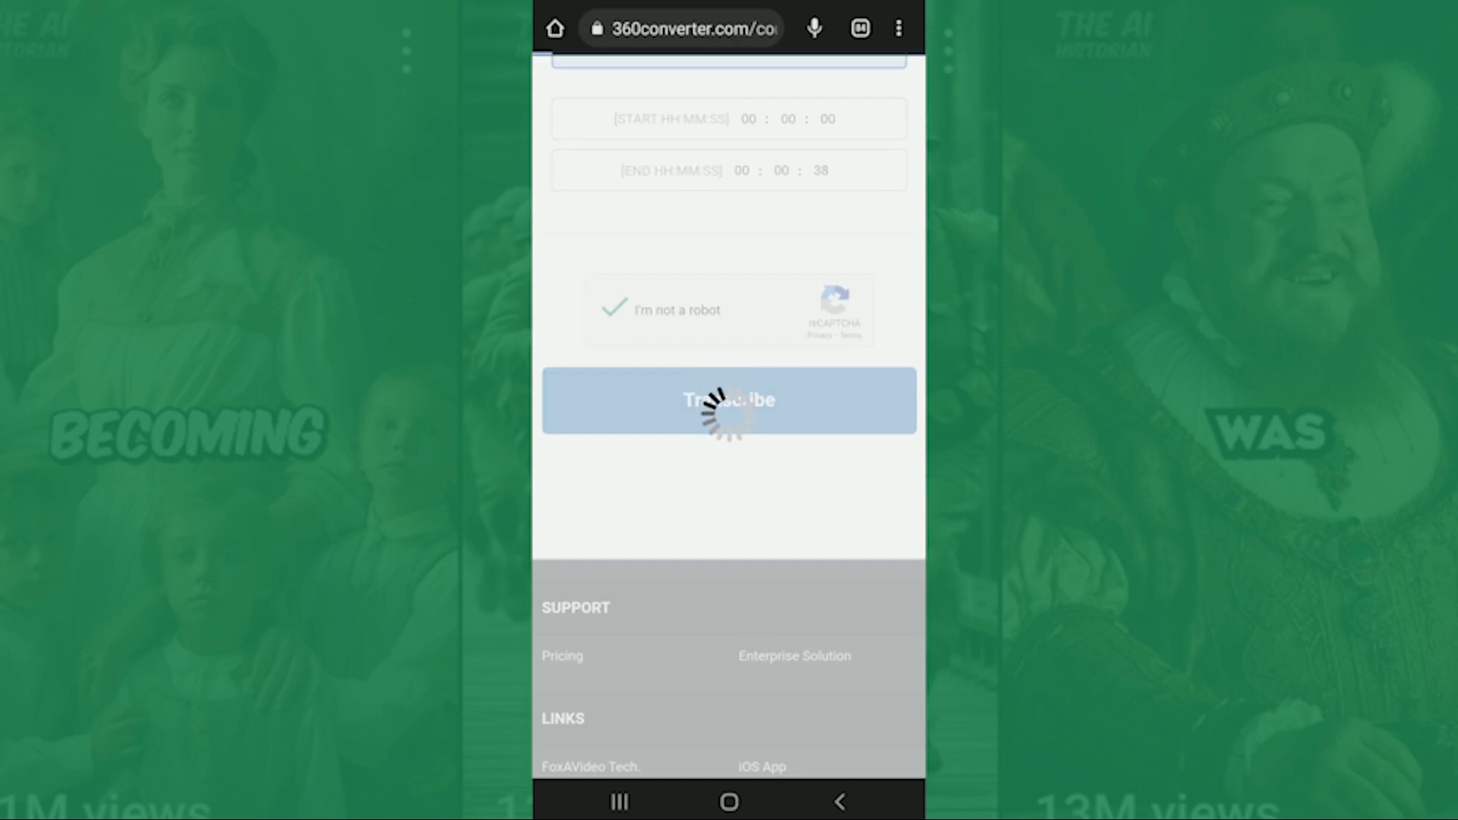
click(727, 401)
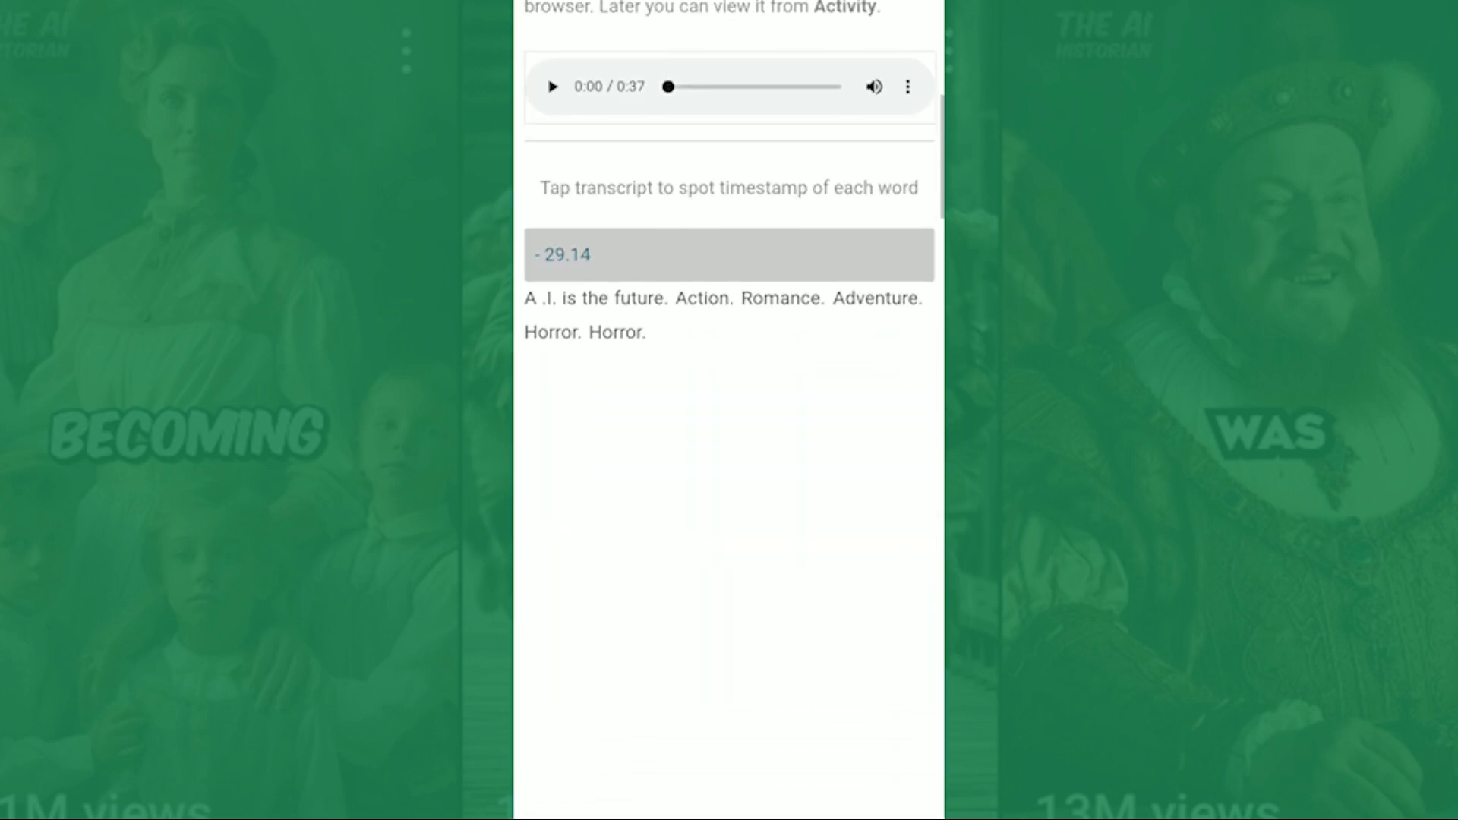
click(728, 357)
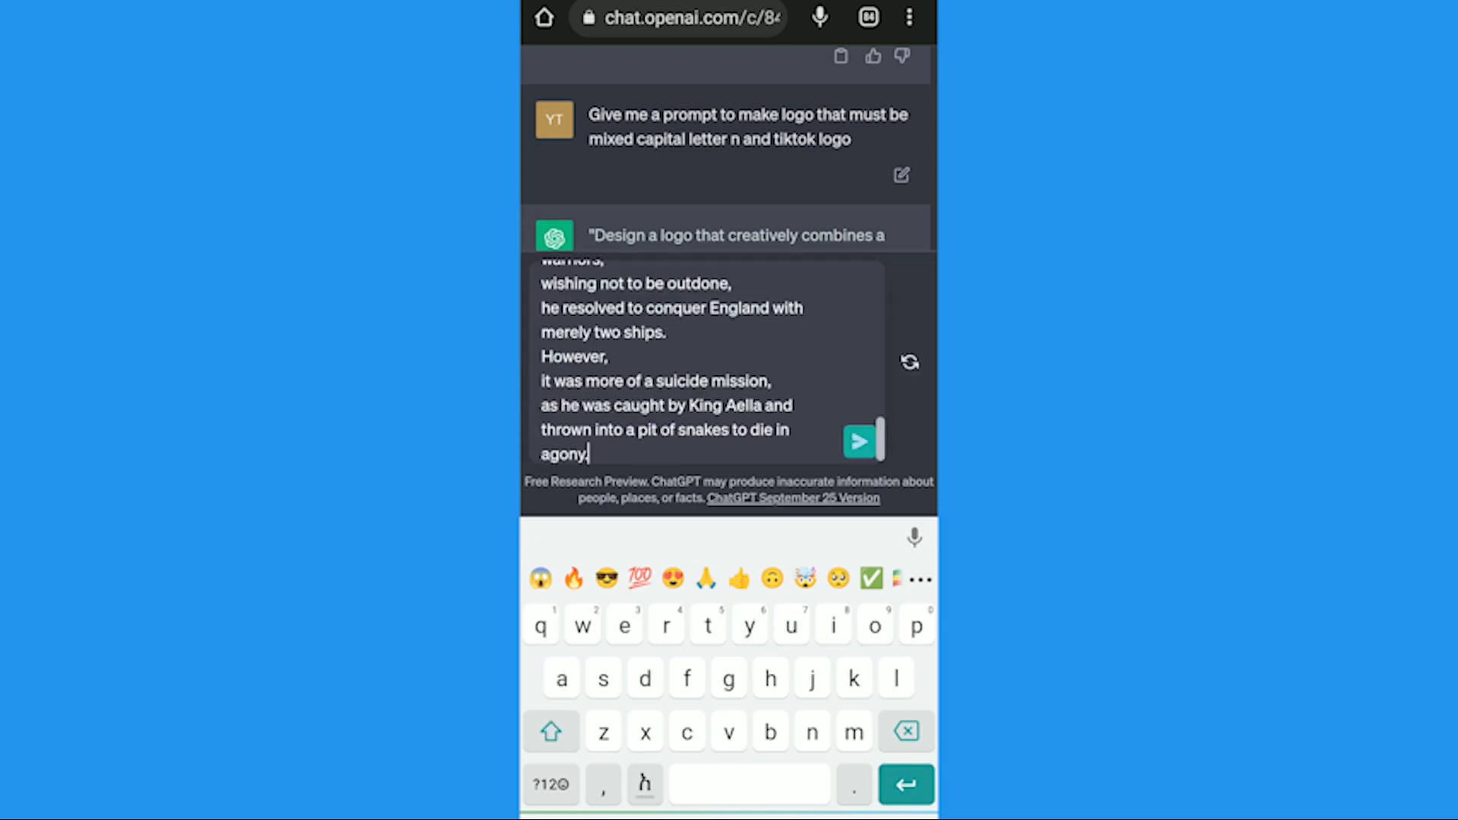
Send the Ragnar script for rewriting, then the request for four Leonardo image prompts.
click(857, 440)
text(Write me 4 lionardo promlts for generating imag)
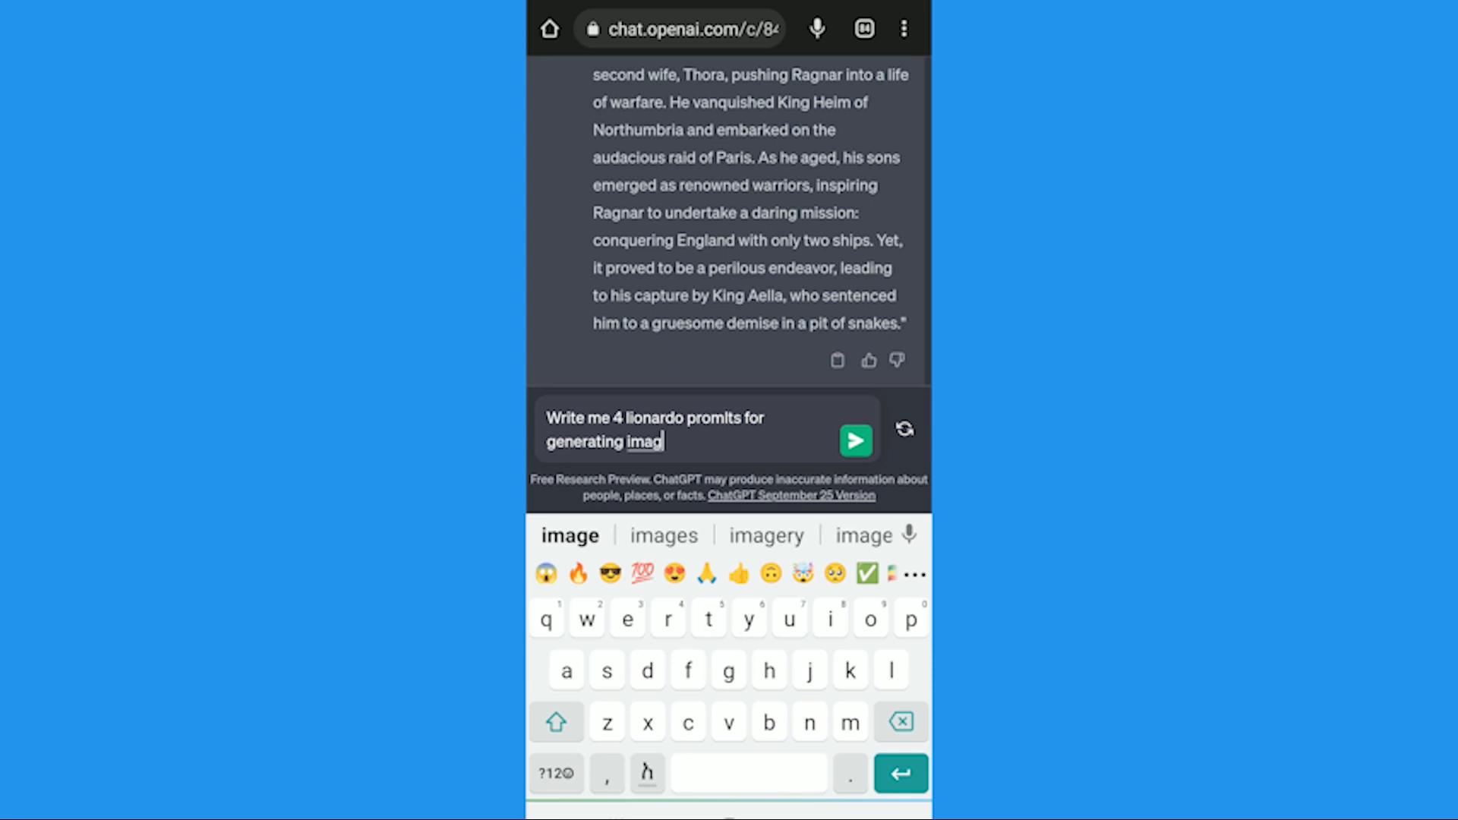
click(855, 440)
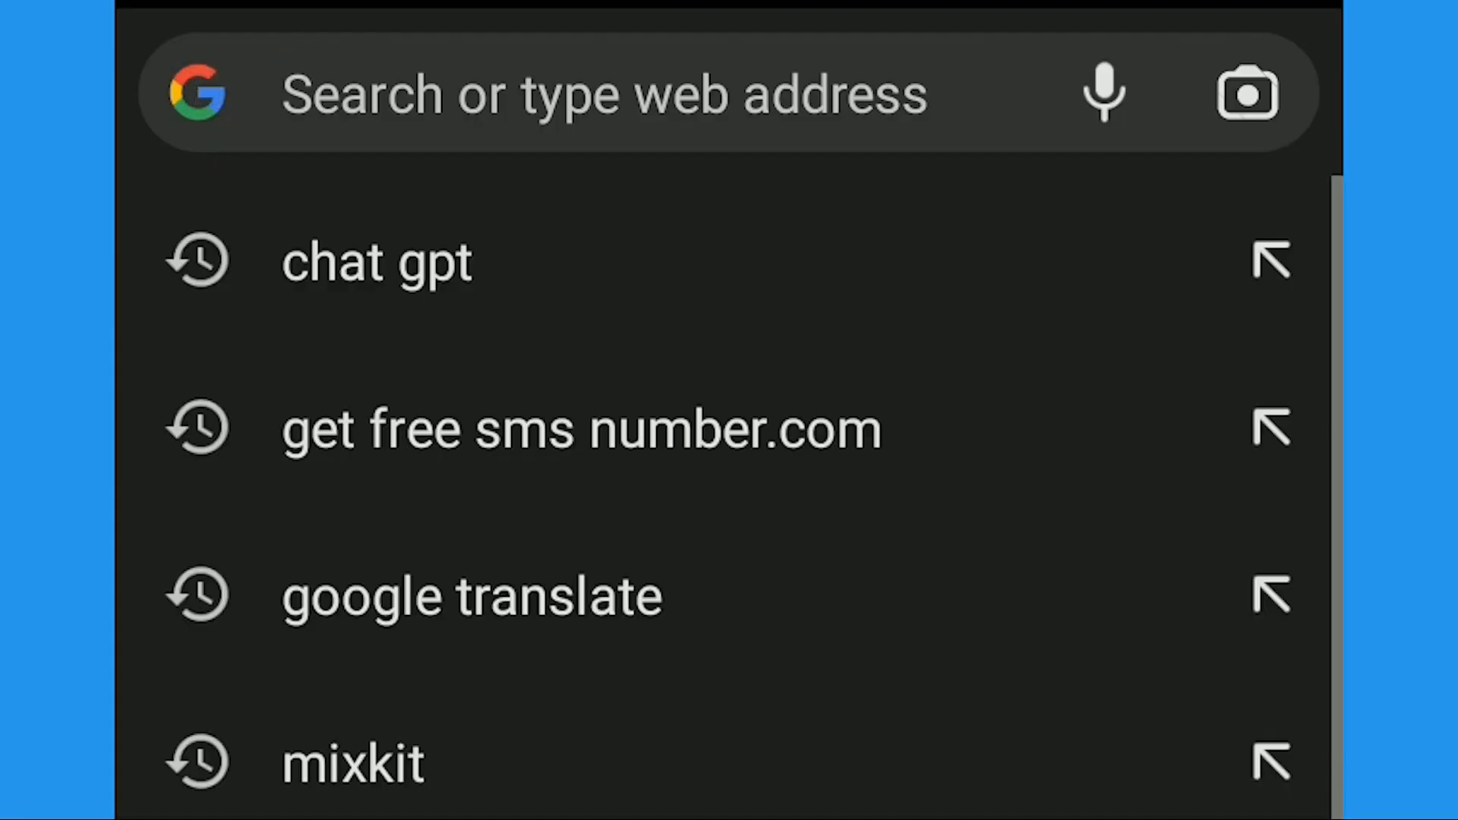
Copy the first Ragnar image prompt from ChatGPT and generate Viking portraits in Leonardo.ai.
text(app.leonardo.ai)
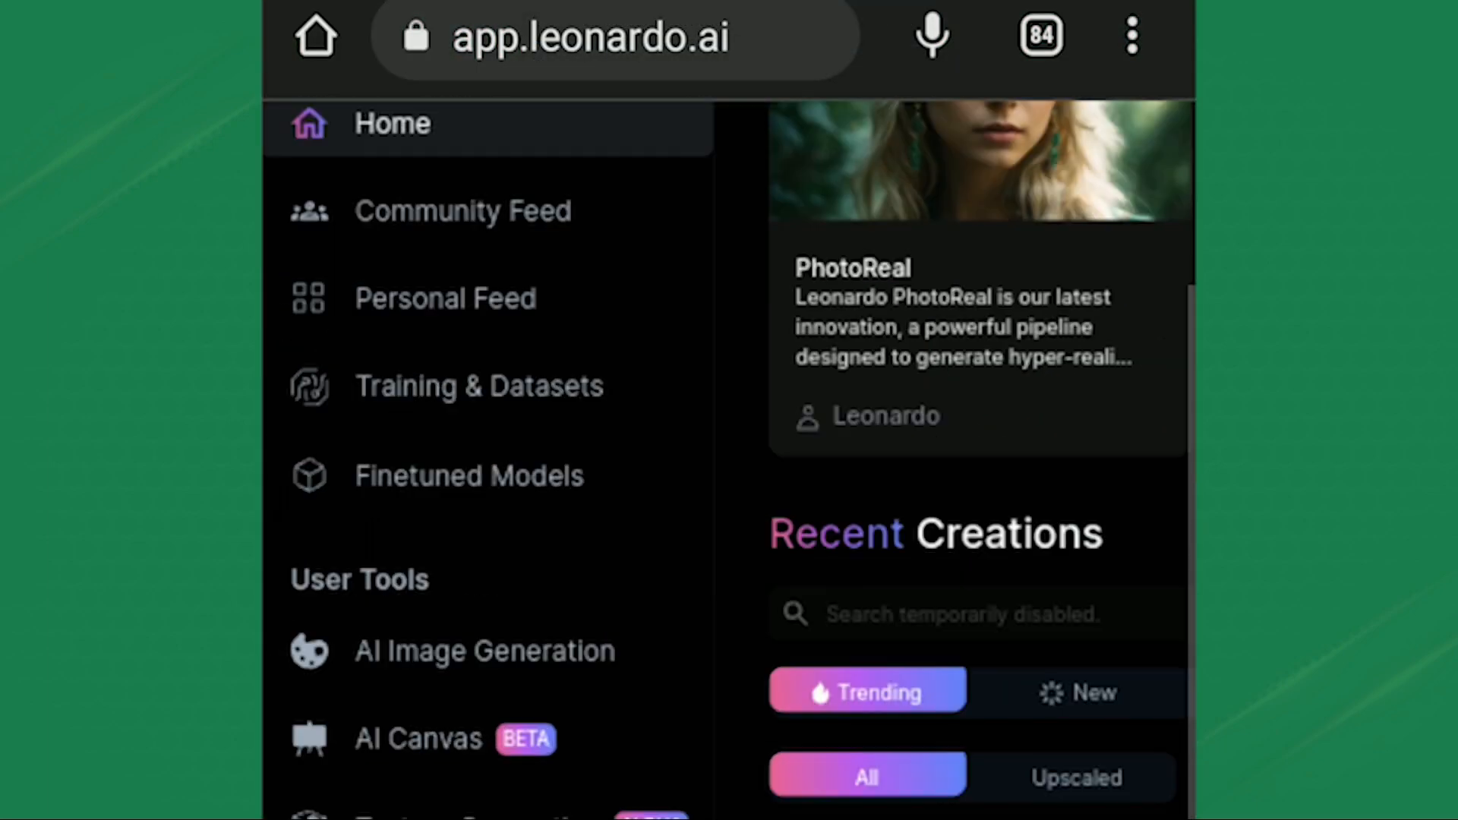
scroll(down, 3)
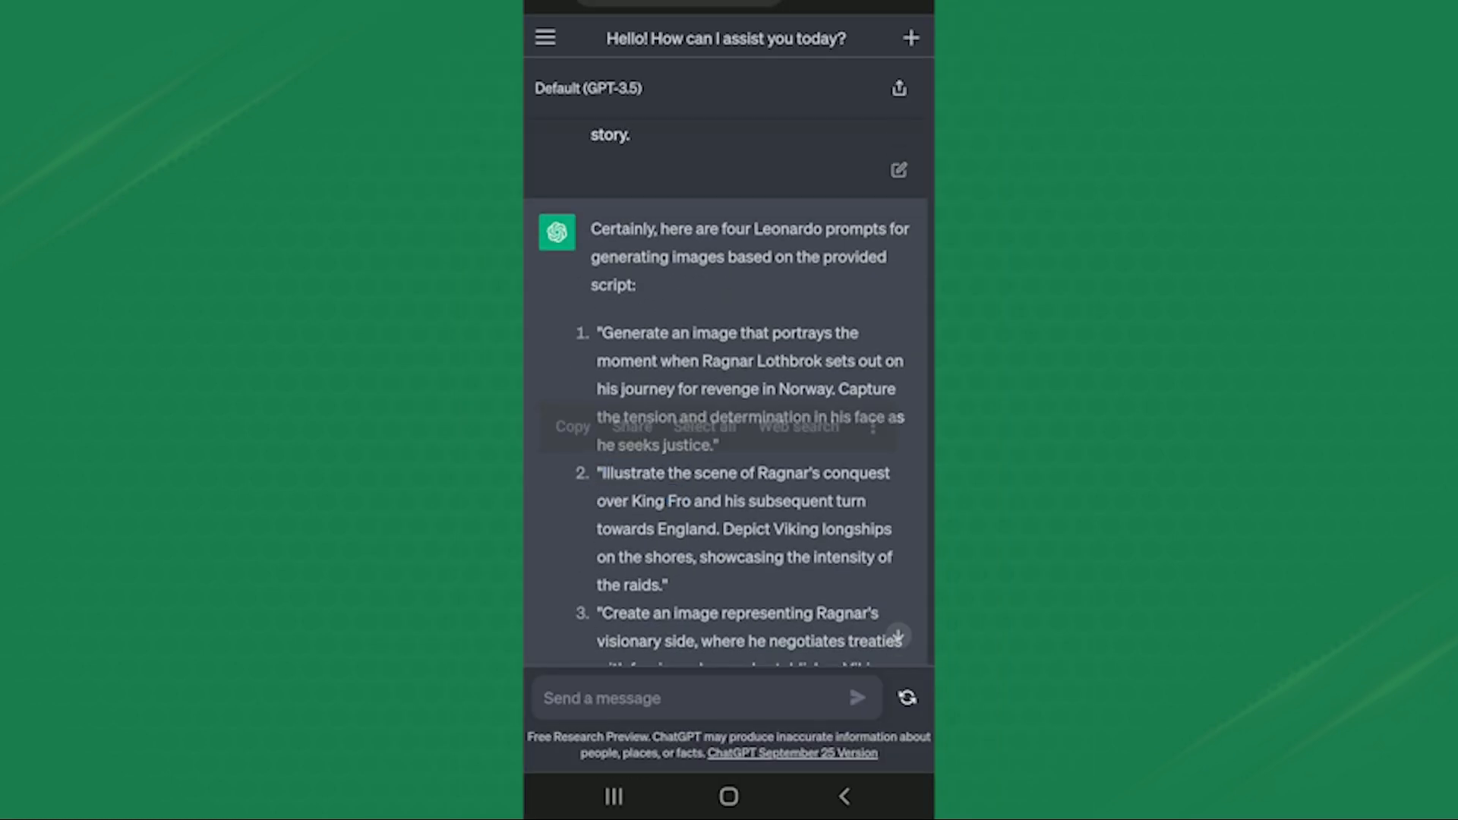
click(729, 796)
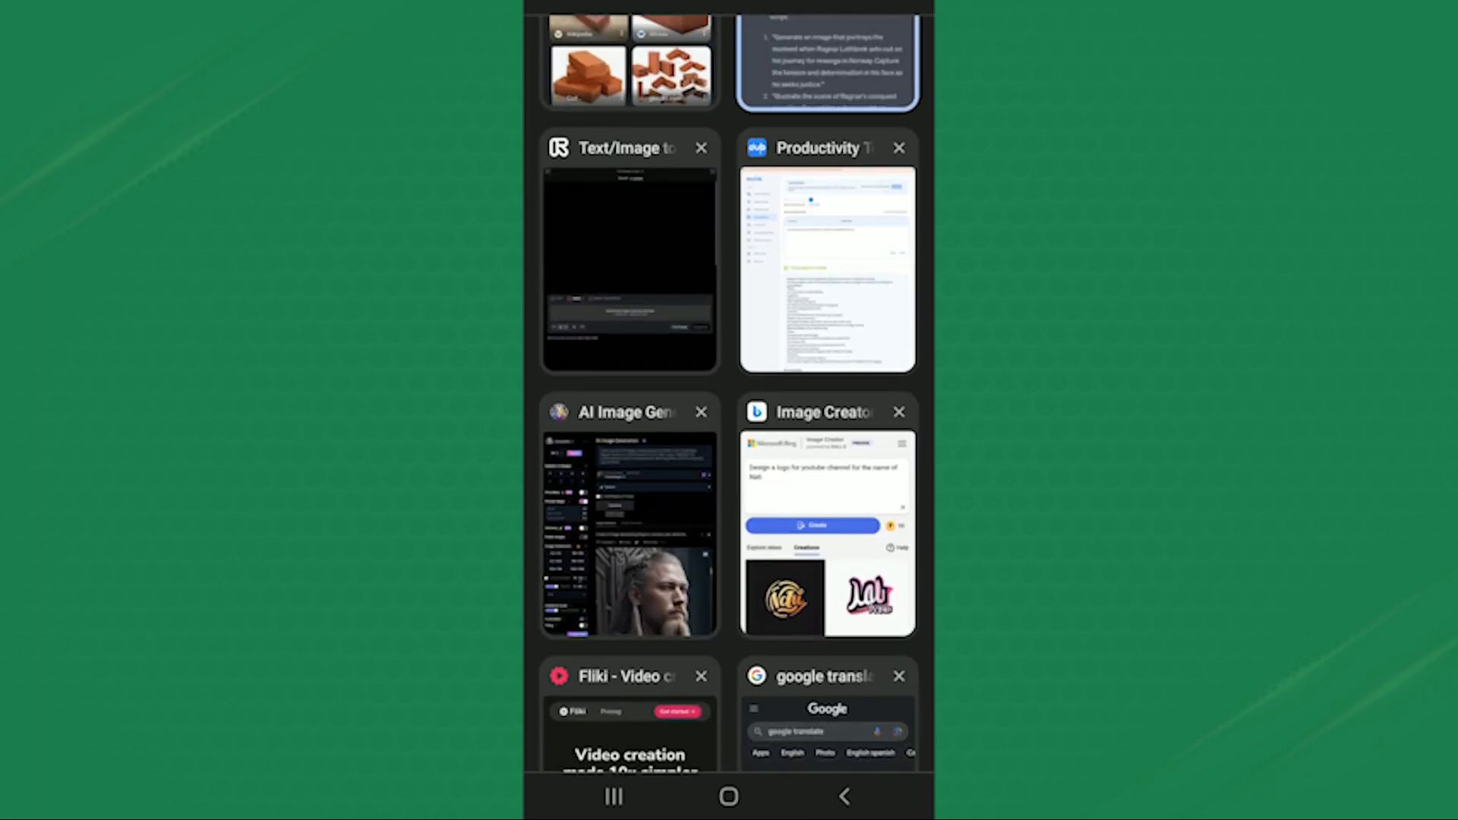
click(629, 265)
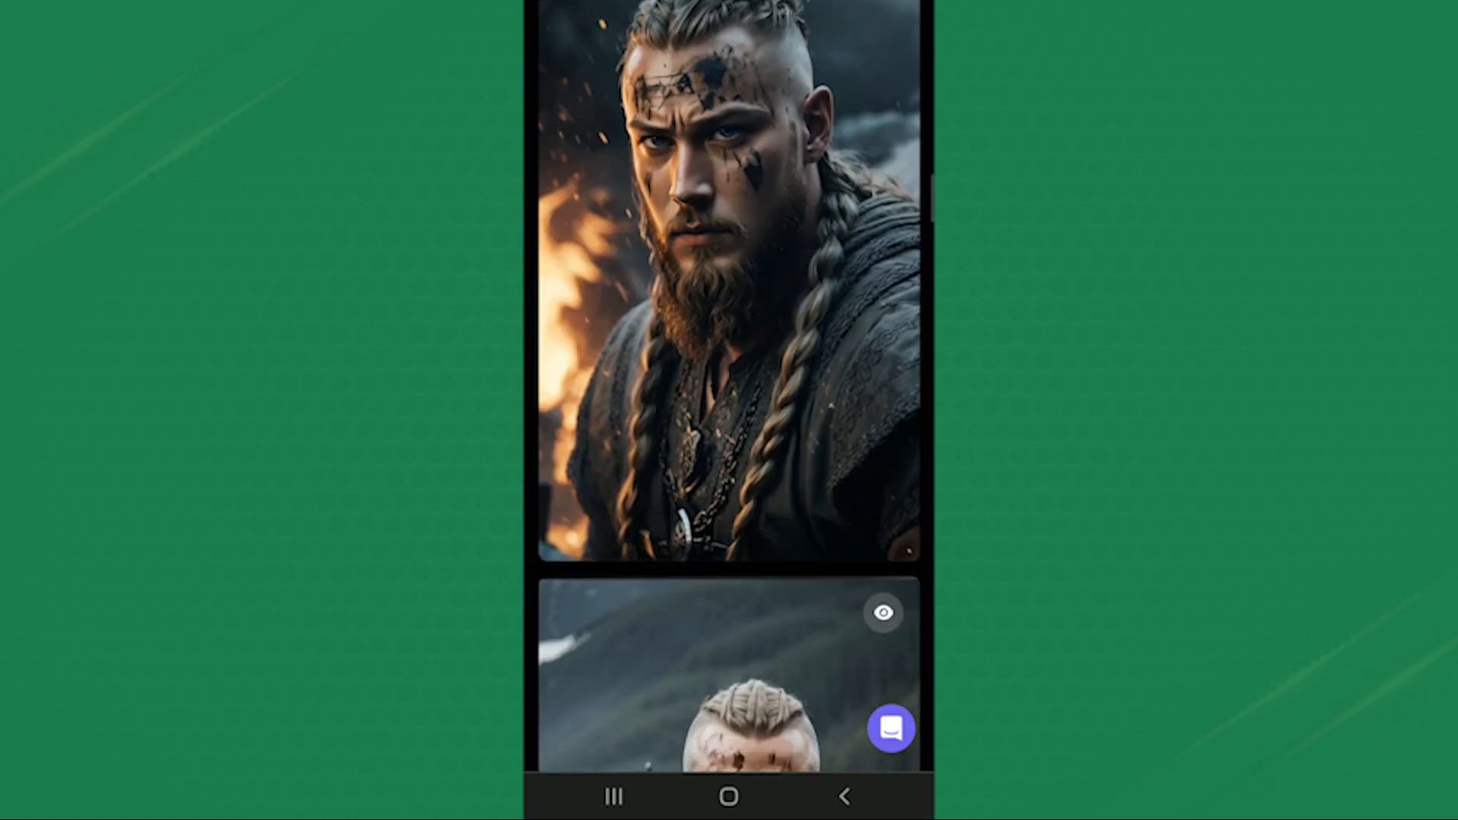
scroll(down, 3)
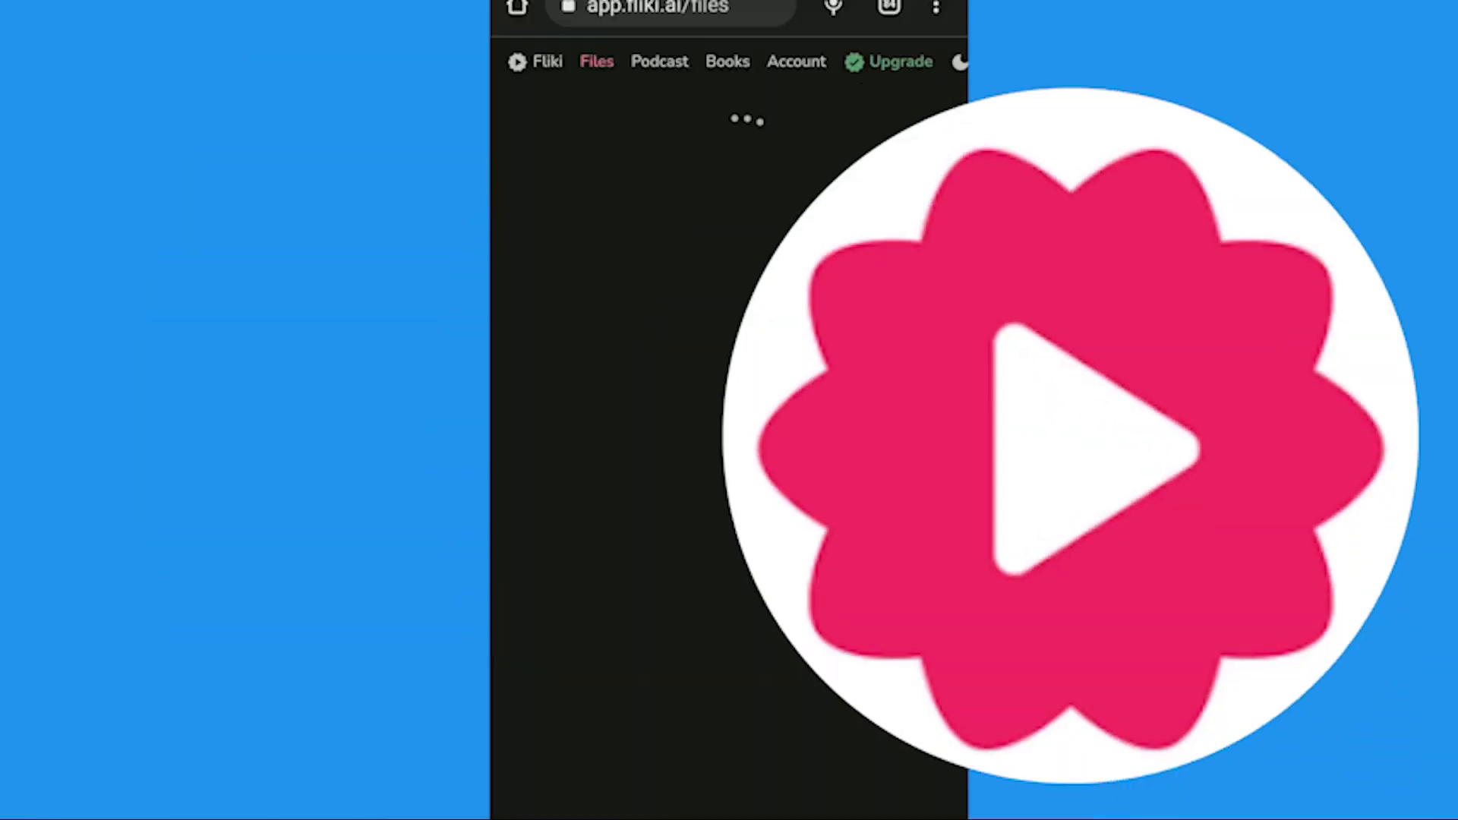
Create a Fliki video named 'Historical video' with the Ragnar script and confirm its voiceover voice.
text(H)
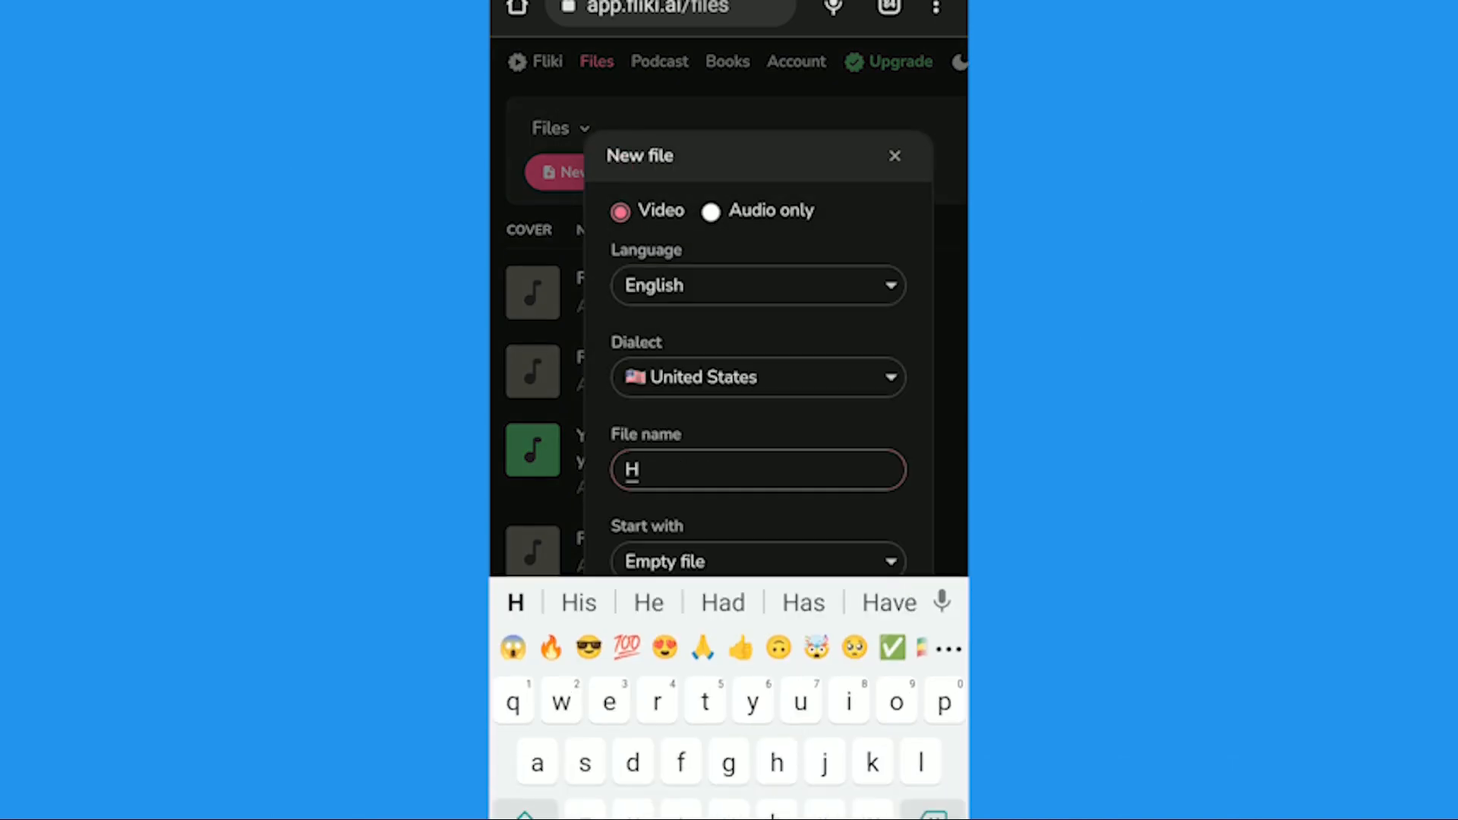
text(Historical video)
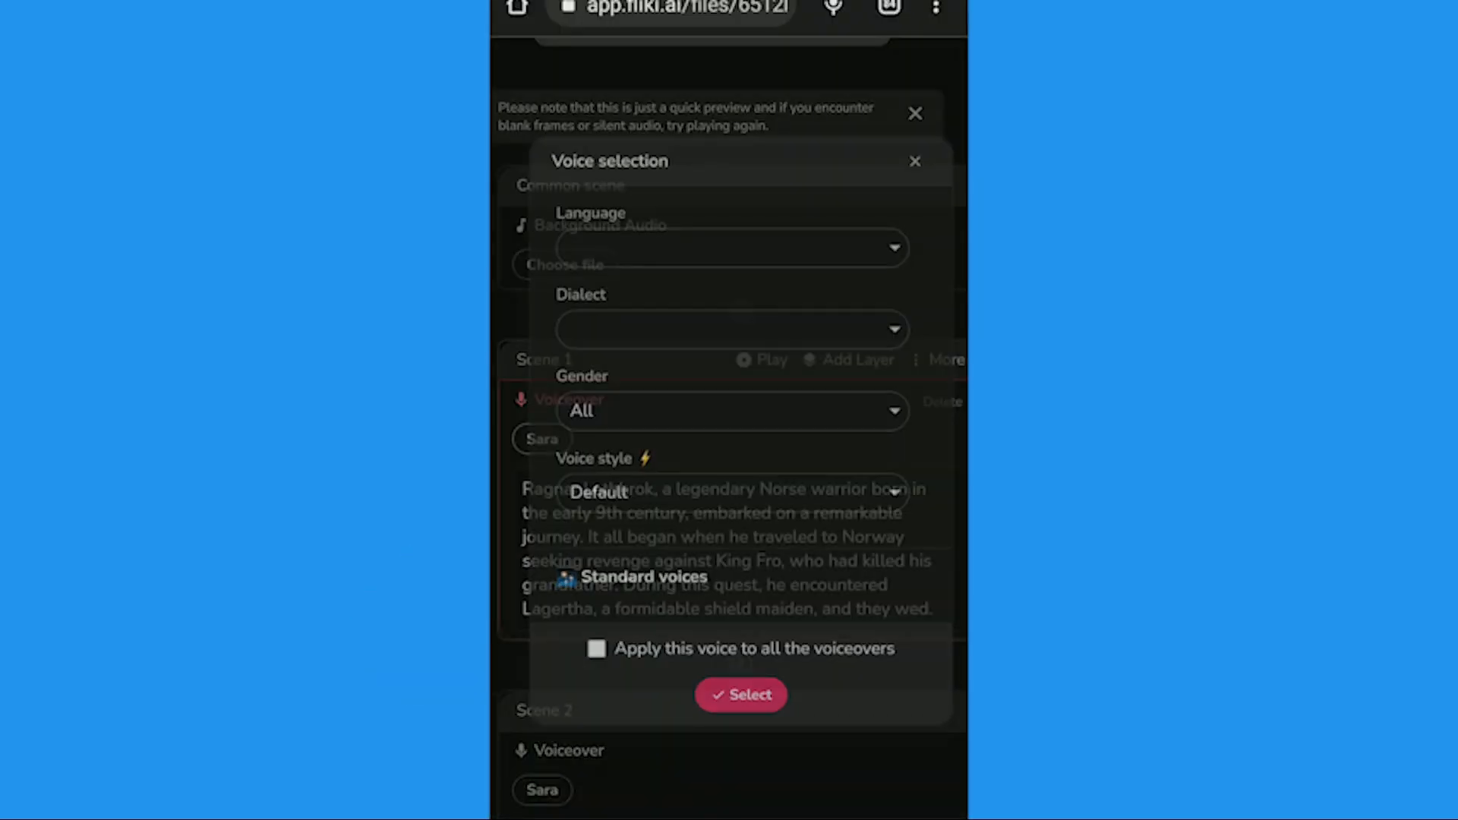
click(730, 410)
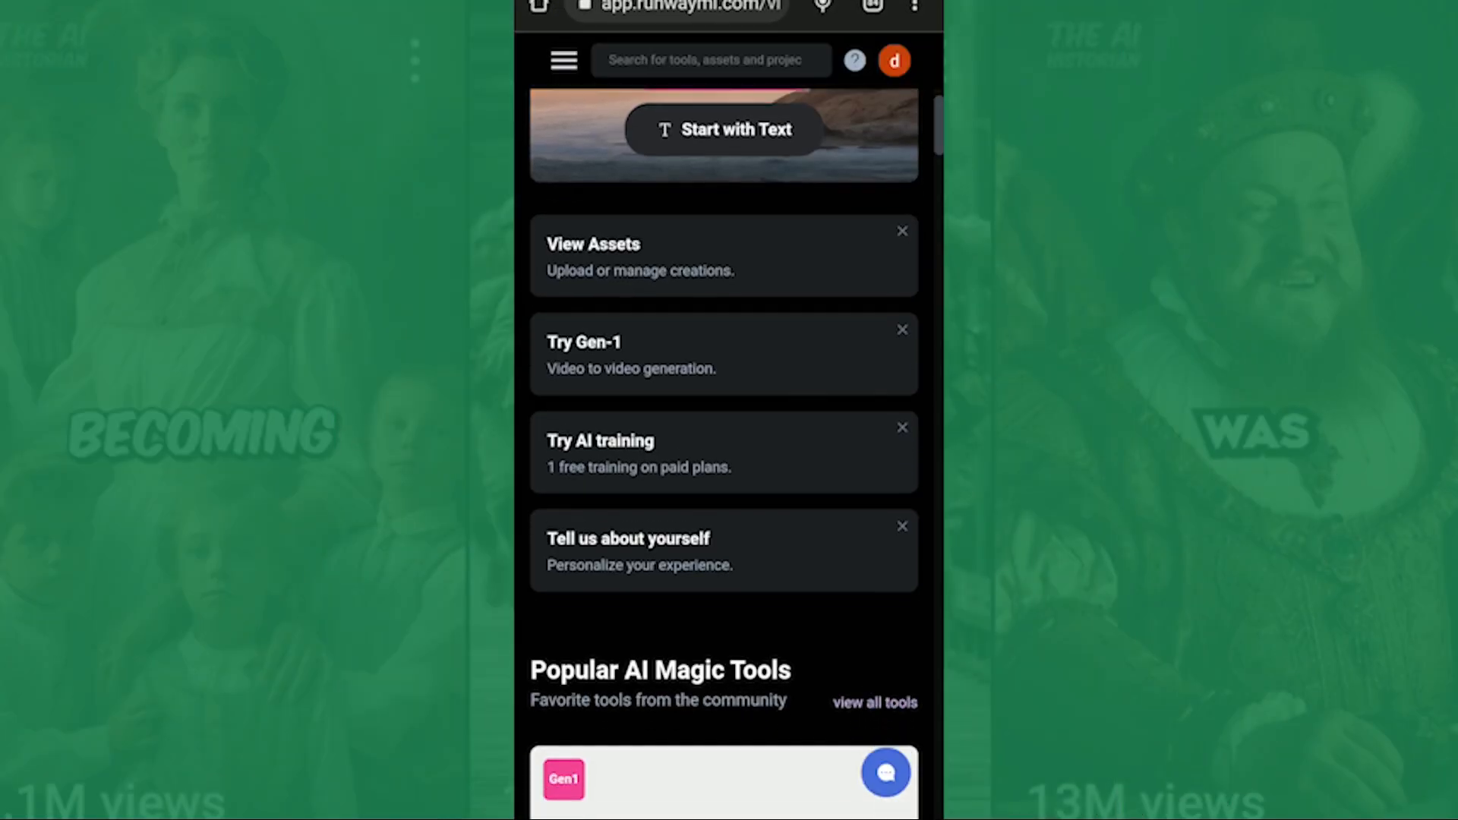
Generate an image-to-video clip in Runway from the Viking portrait.
scroll(down, 3)
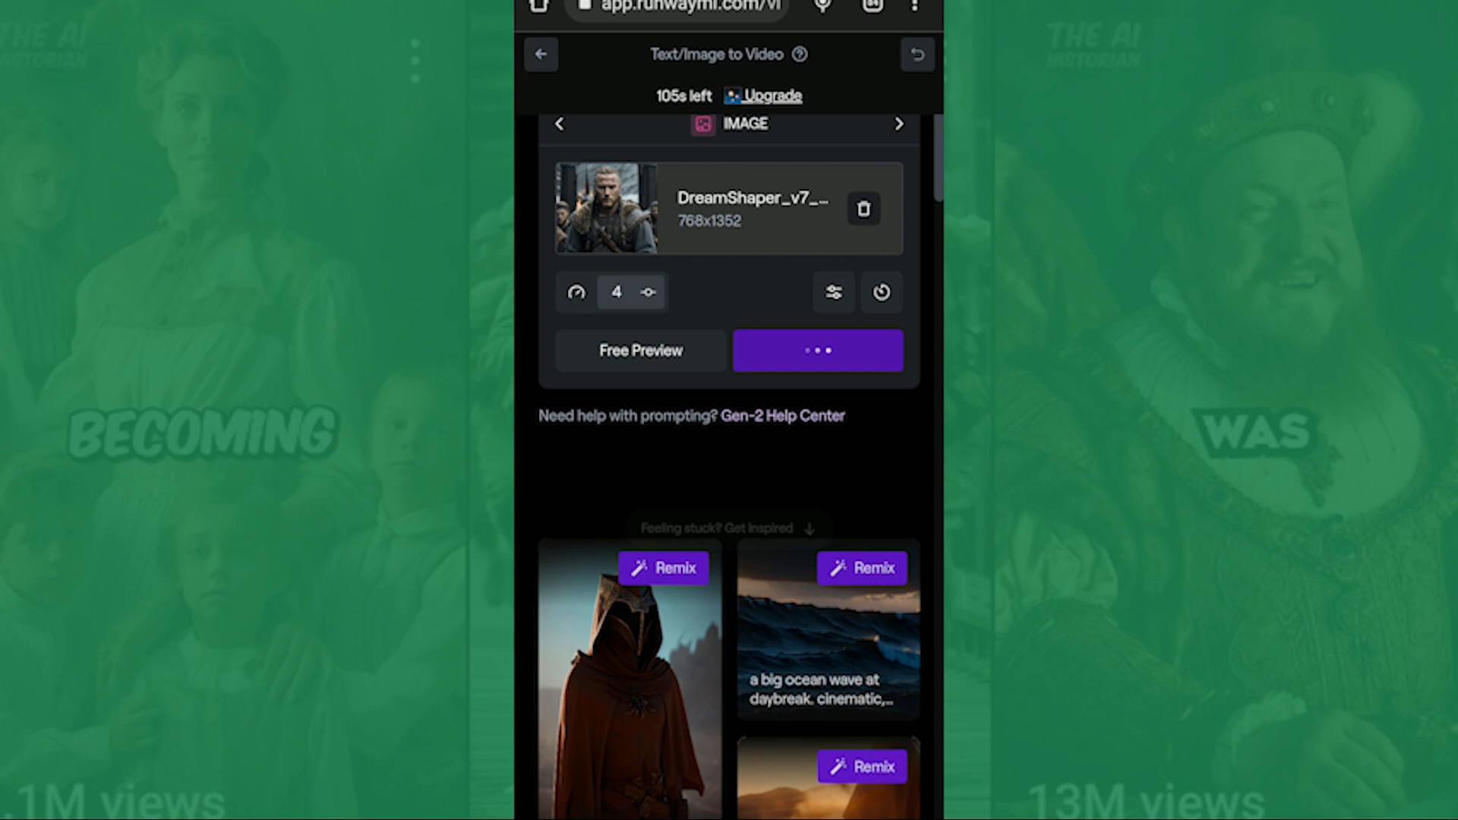
click(817, 350)
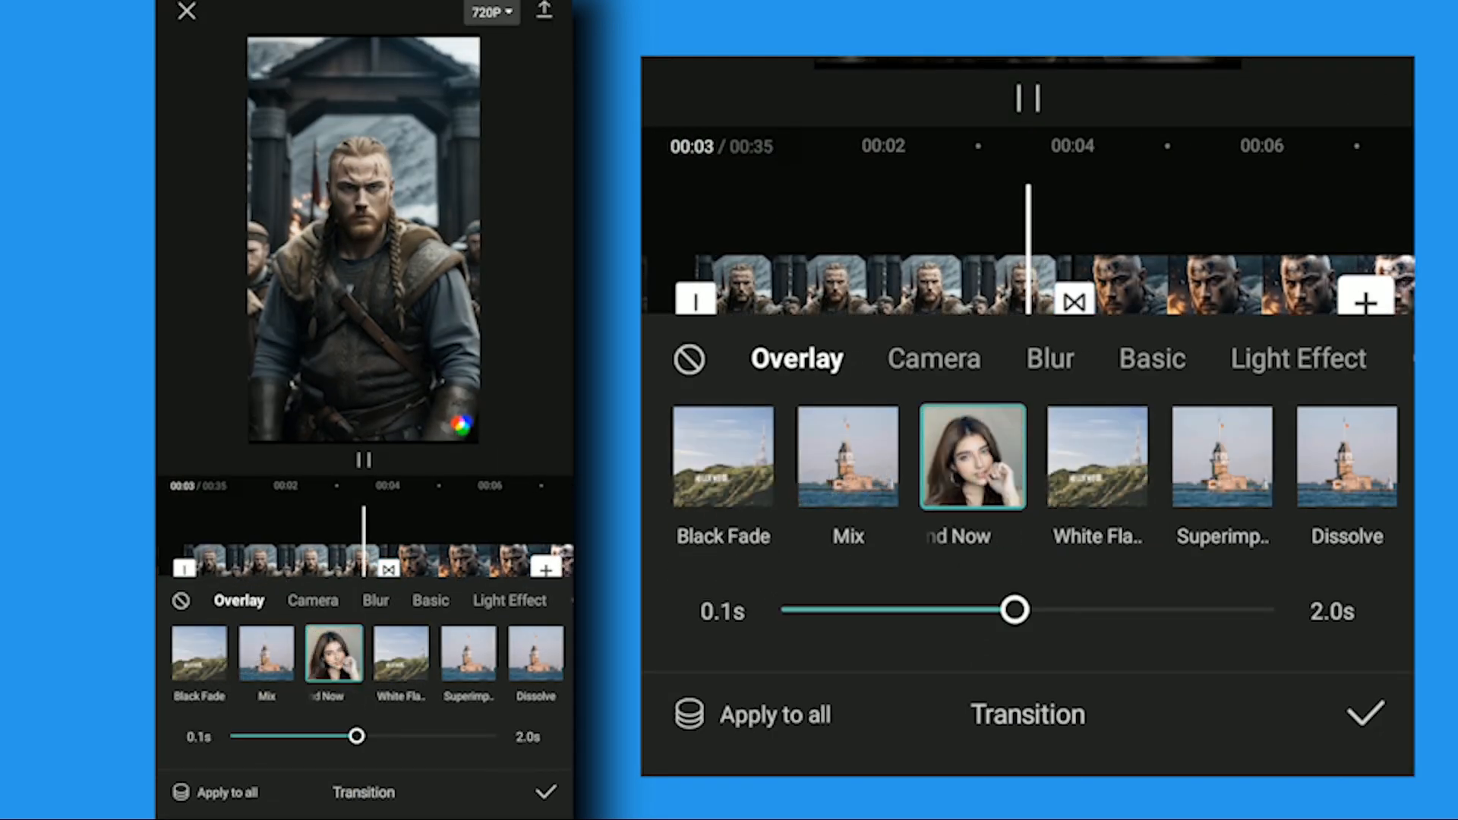
Apply an Overlay transition between the two Viking clips.
click(1363, 713)
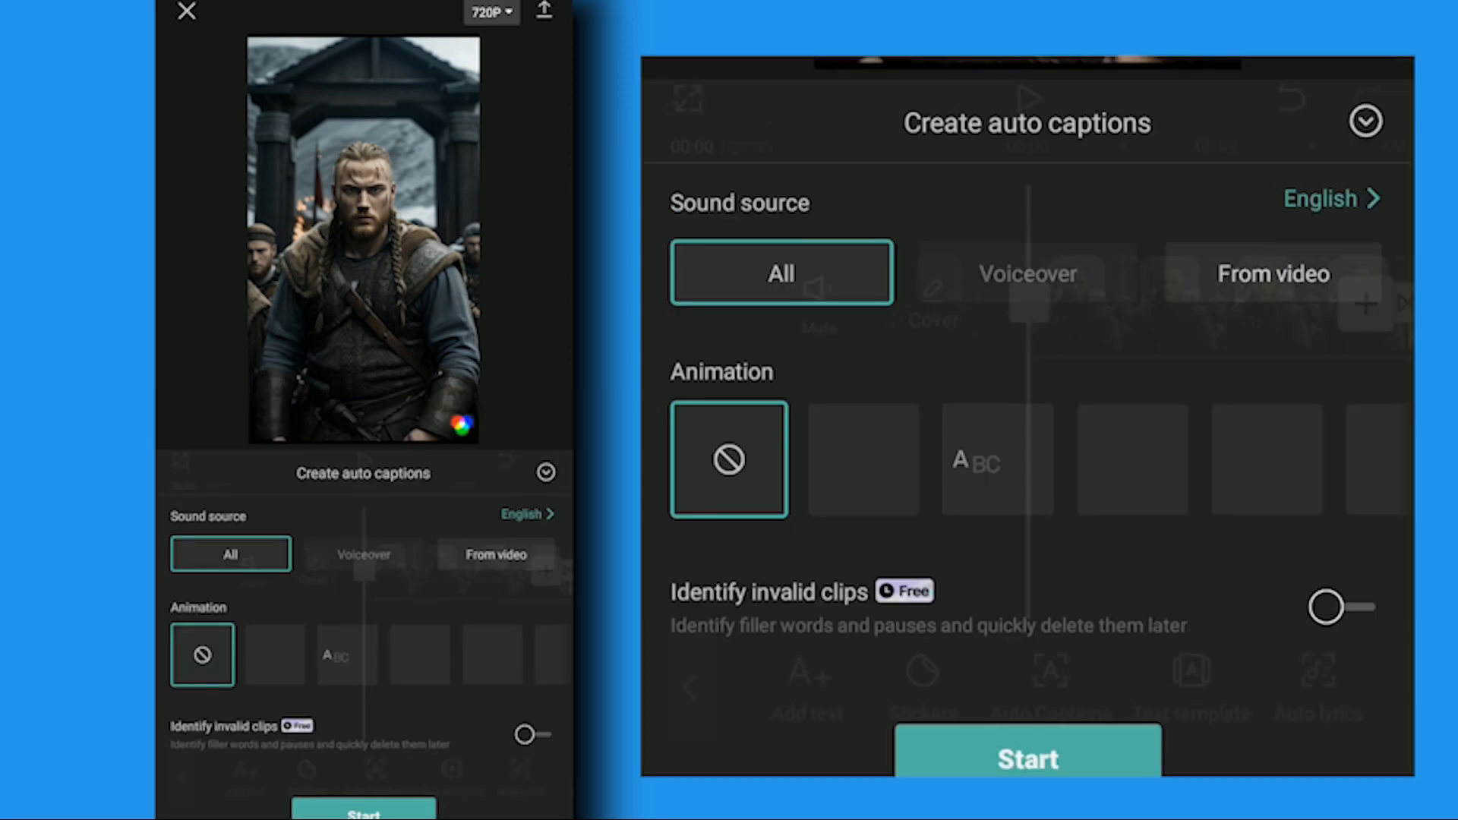
Generate auto captions from all audio and give every caption the Slide Up animation.
click(1027, 758)
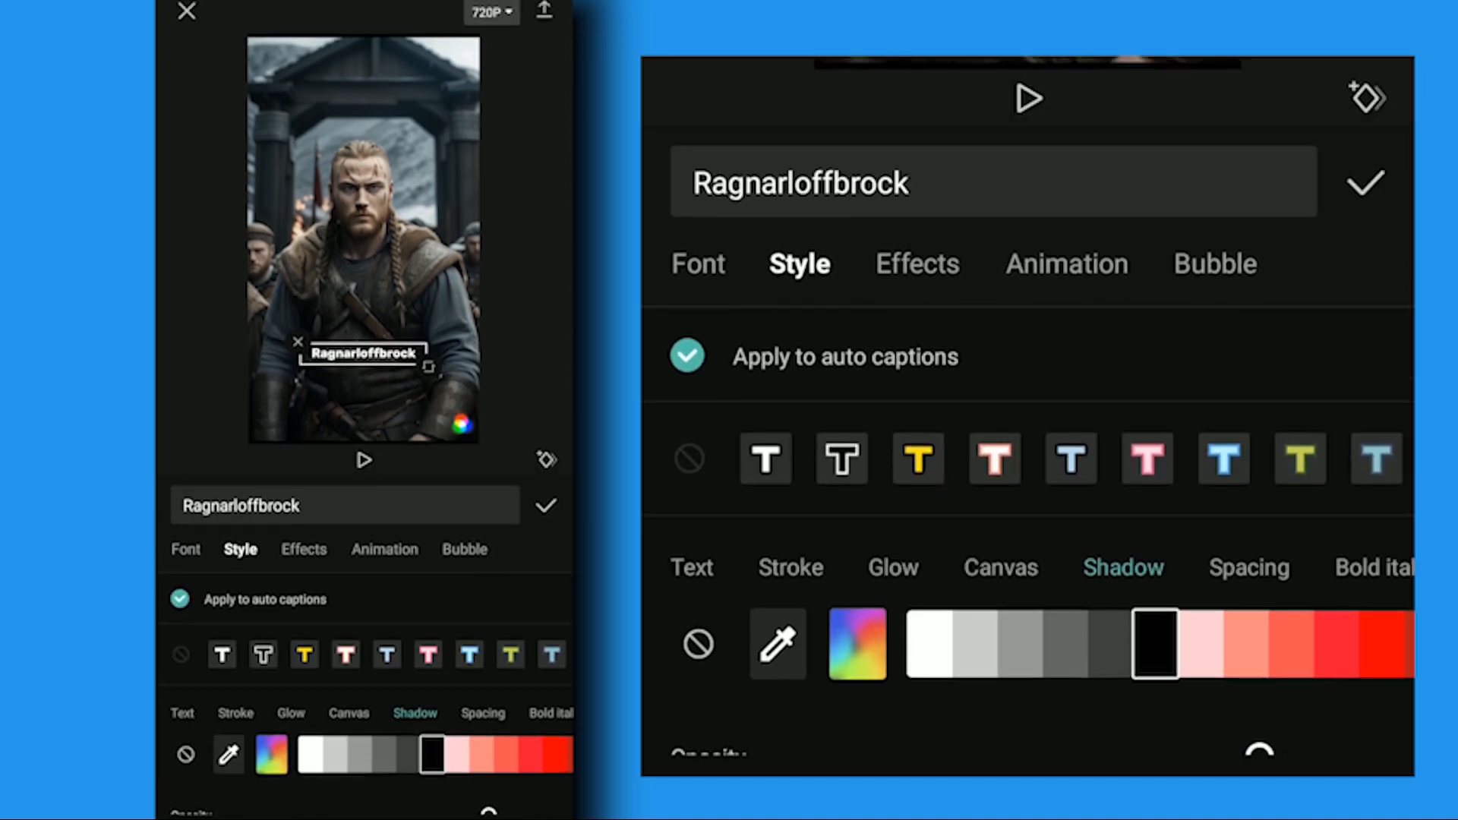
click(1066, 263)
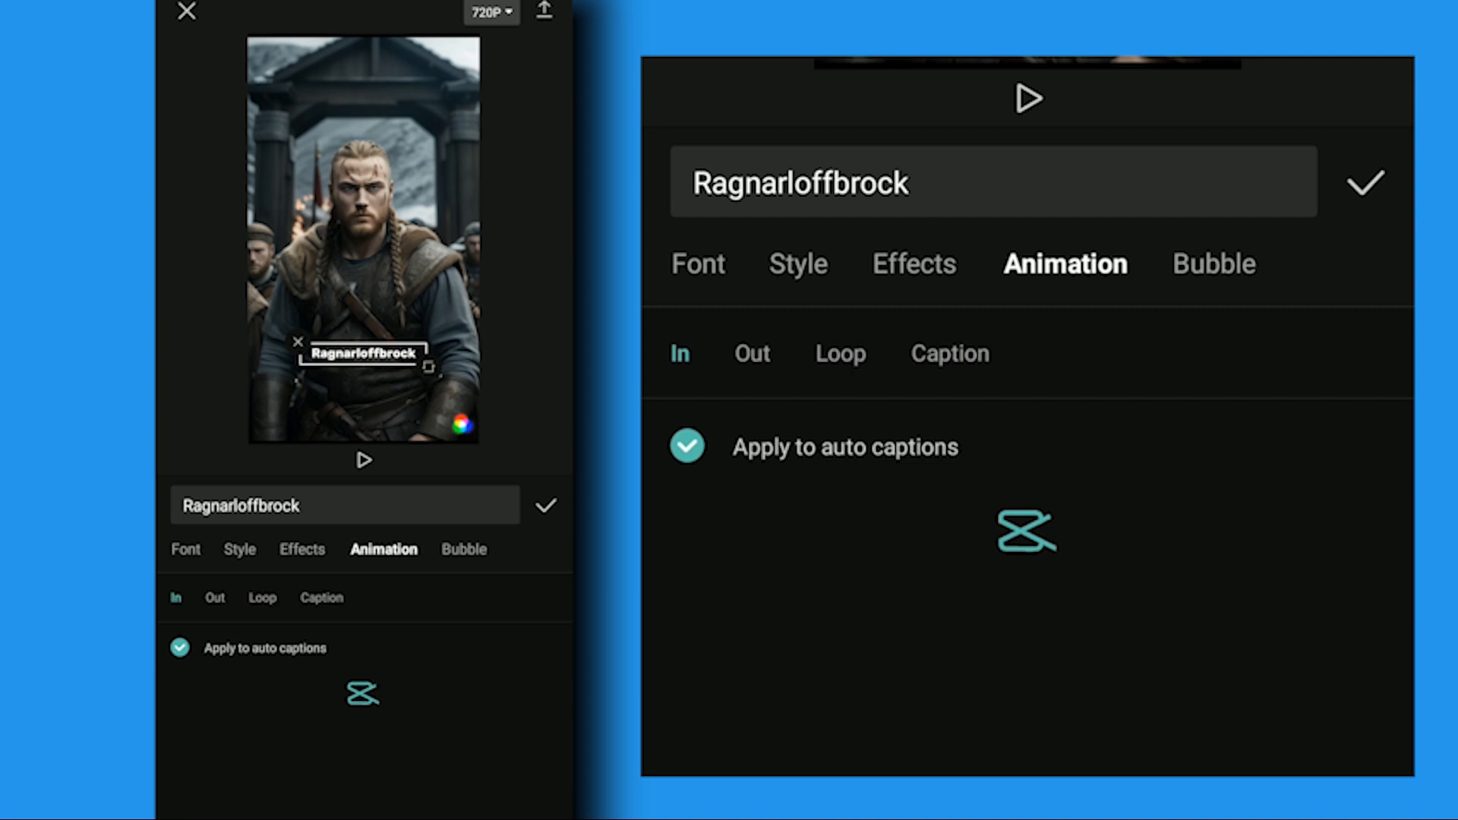
click(949, 354)
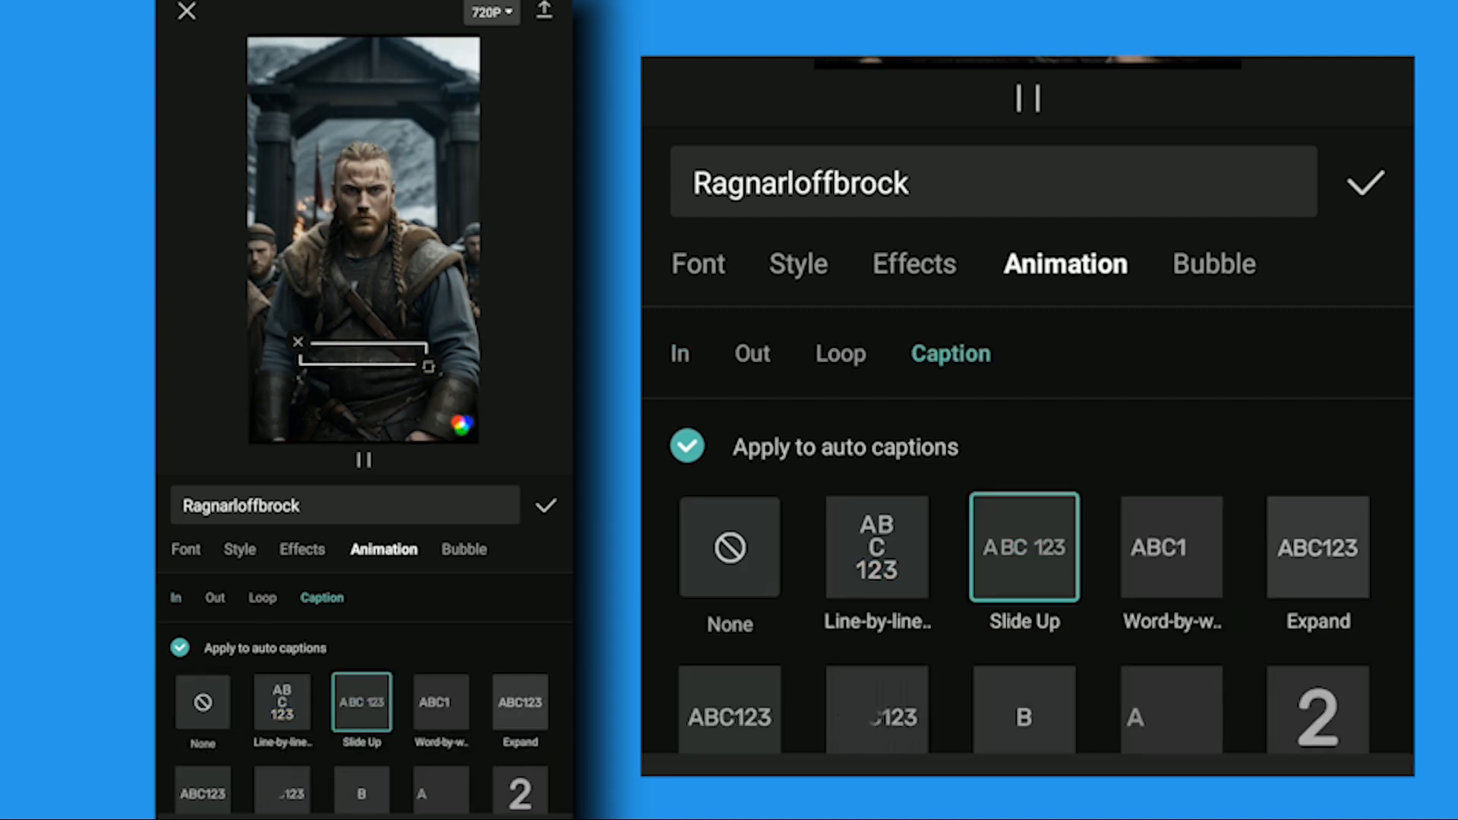
click(1364, 181)
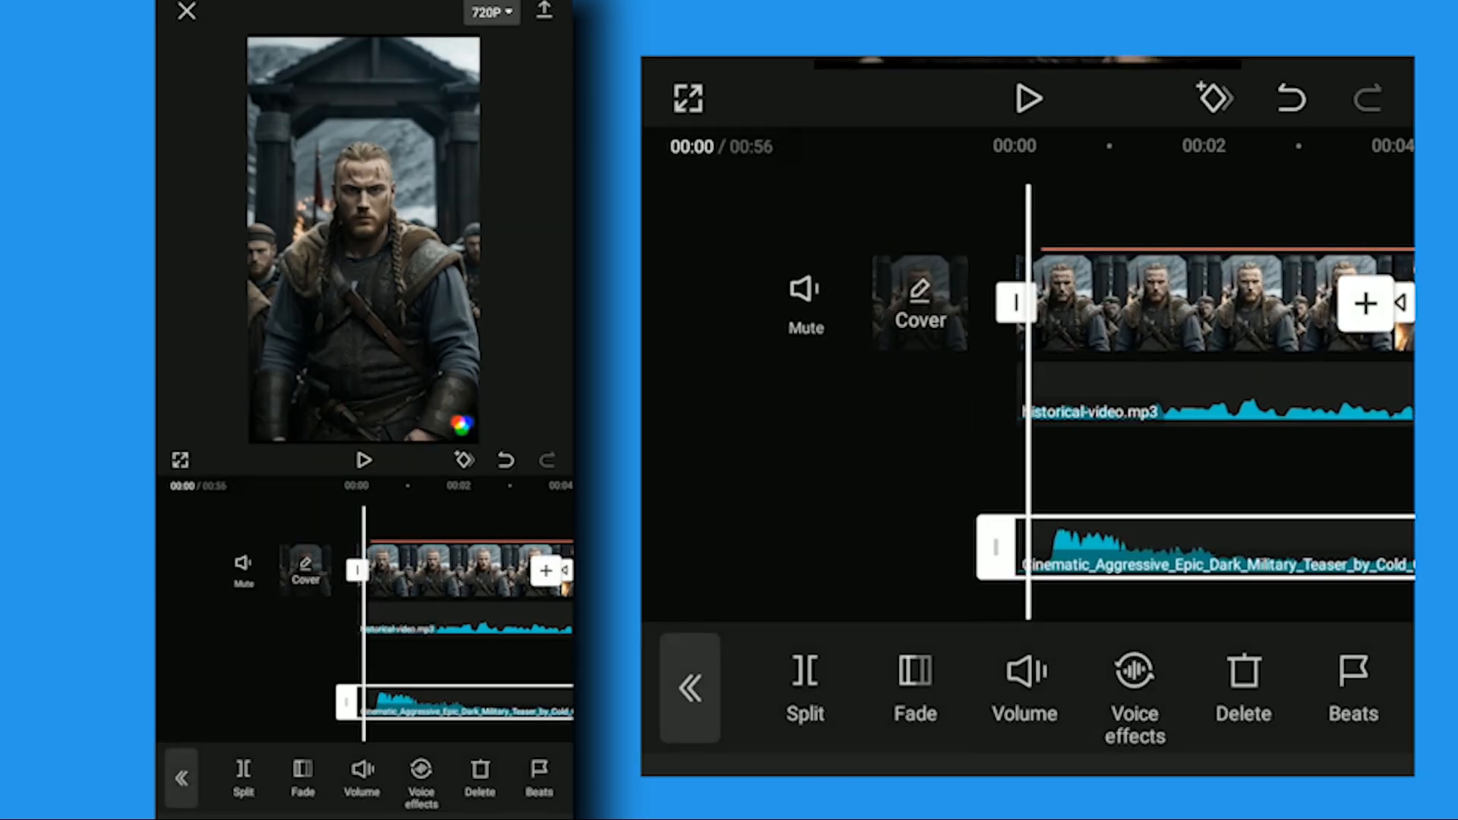
Lower the military background music track's volume to 23.
click(1023, 688)
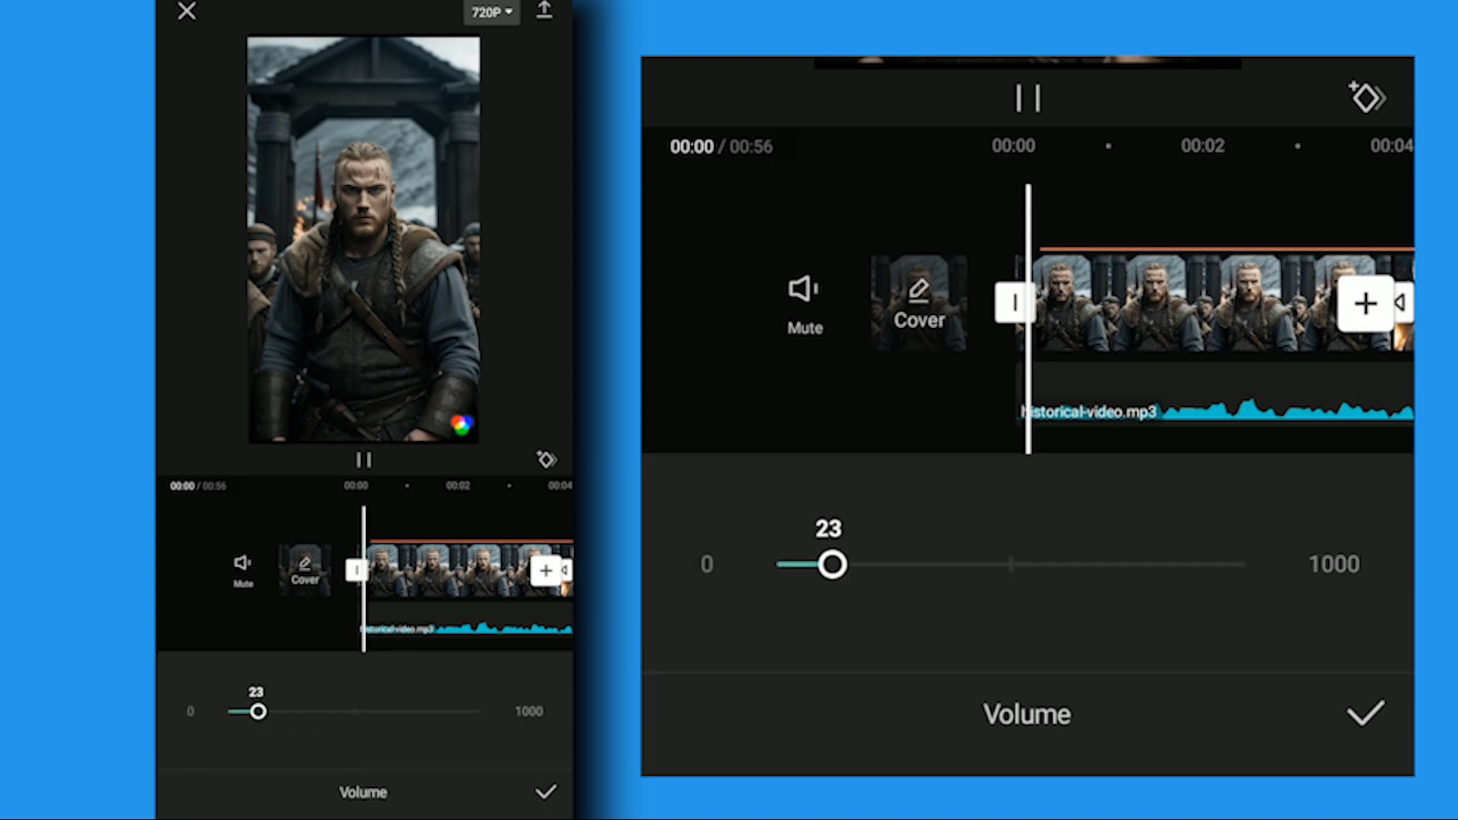